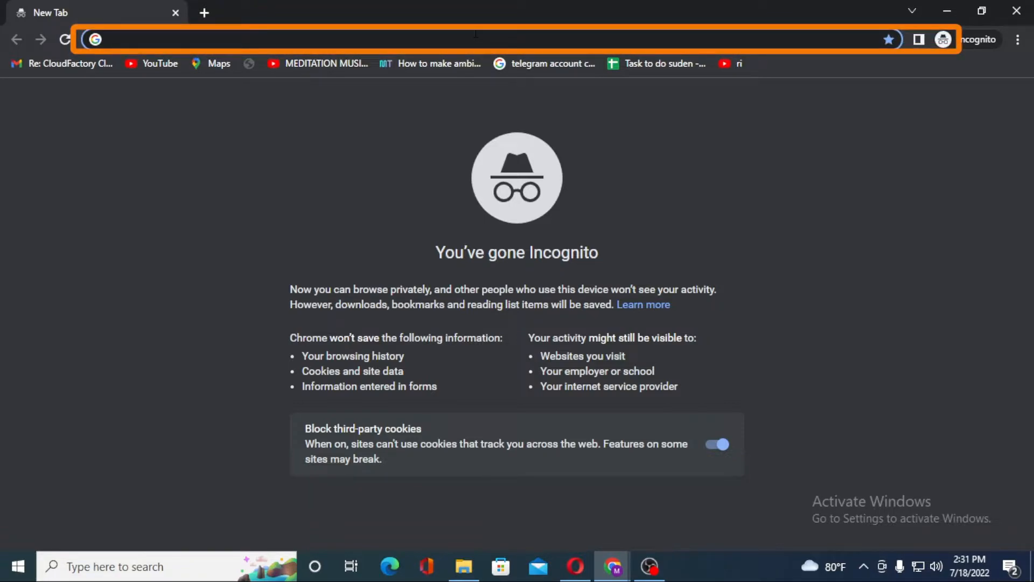
Load google.com in the incognito window and dismiss the translation offer.
{"action": "type", "text": "google.com"}
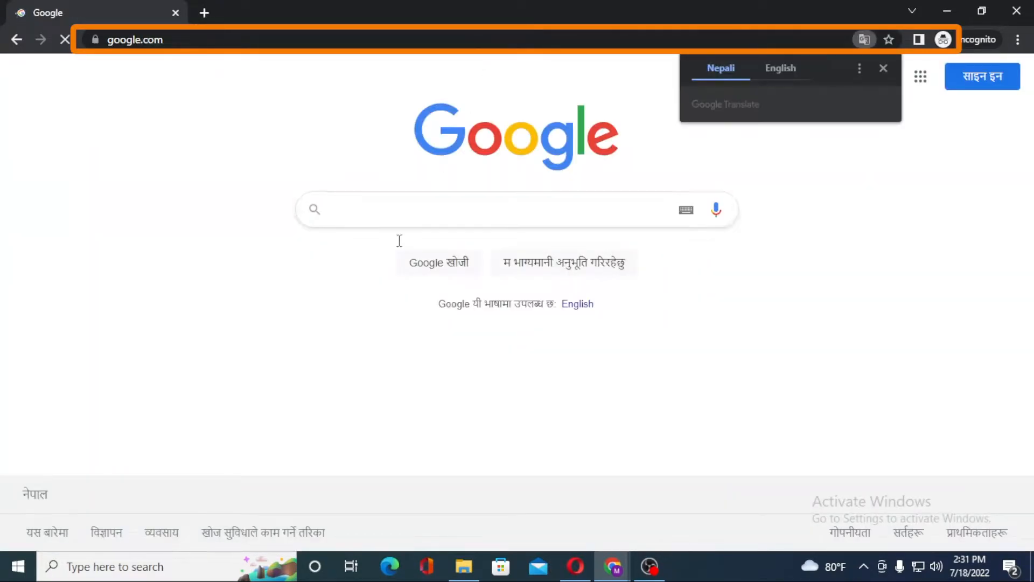
{"action": "left_click", "coordinate": [576, 304]}
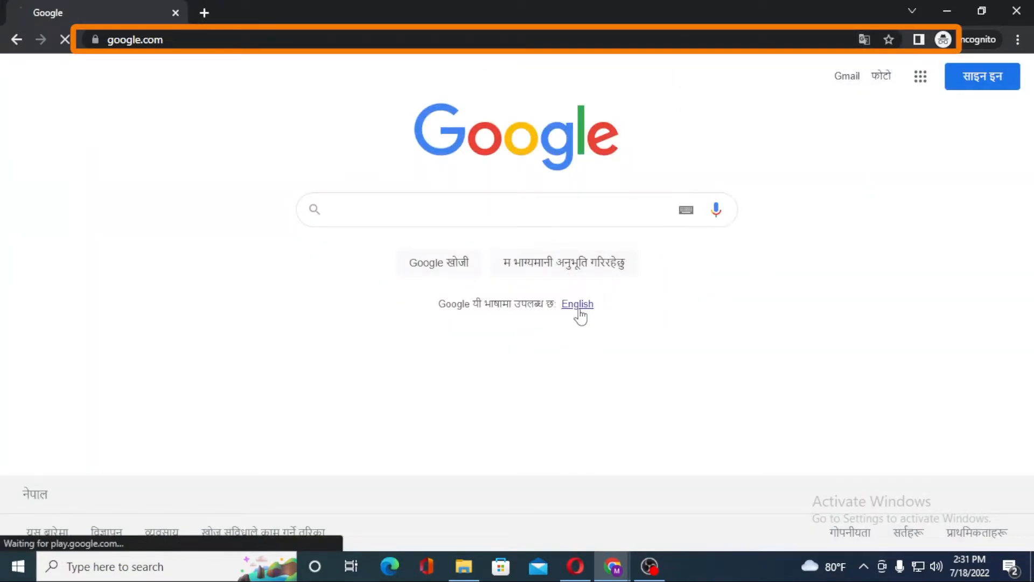
Show the Google homepage in English instead of Nepali.
{"action": "left_click", "coordinate": [577, 304]}
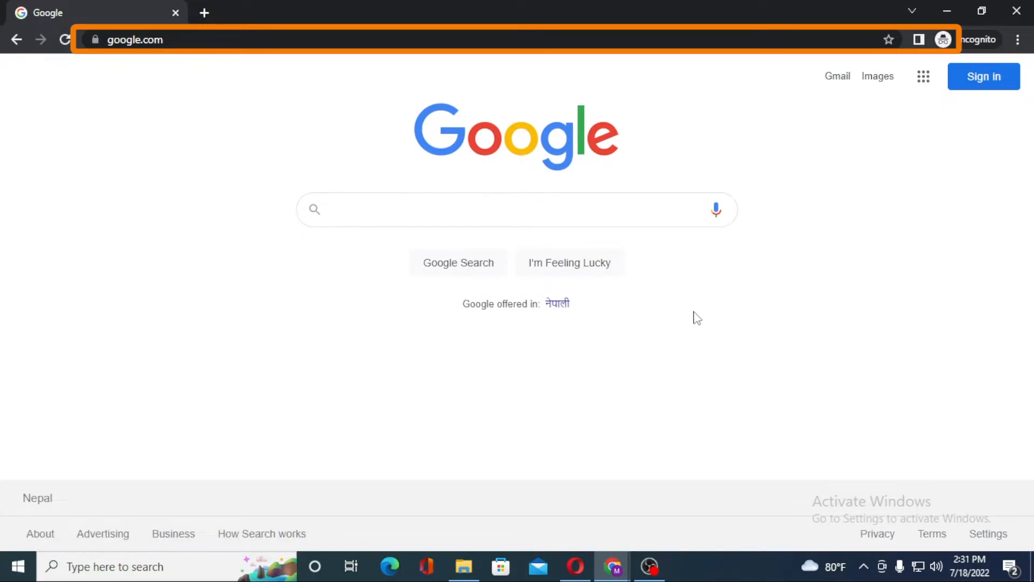
{"action": "mouse_move", "coordinate": [805, 126]}
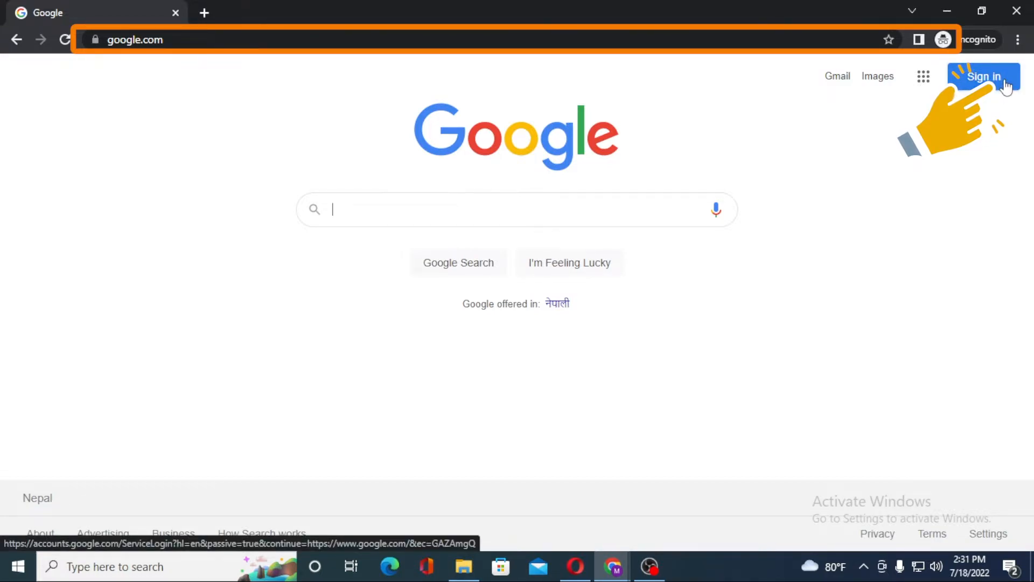
Sign in, submitting the email address and then the password.
{"action": "left_click", "coordinate": [983, 77]}
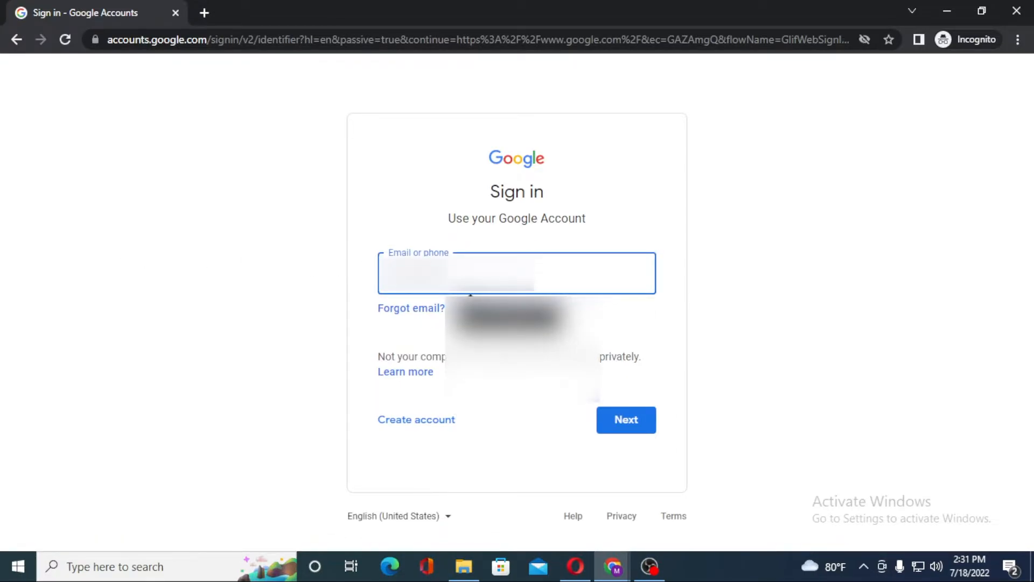
{"action": "left_click", "coordinate": [625, 420]}
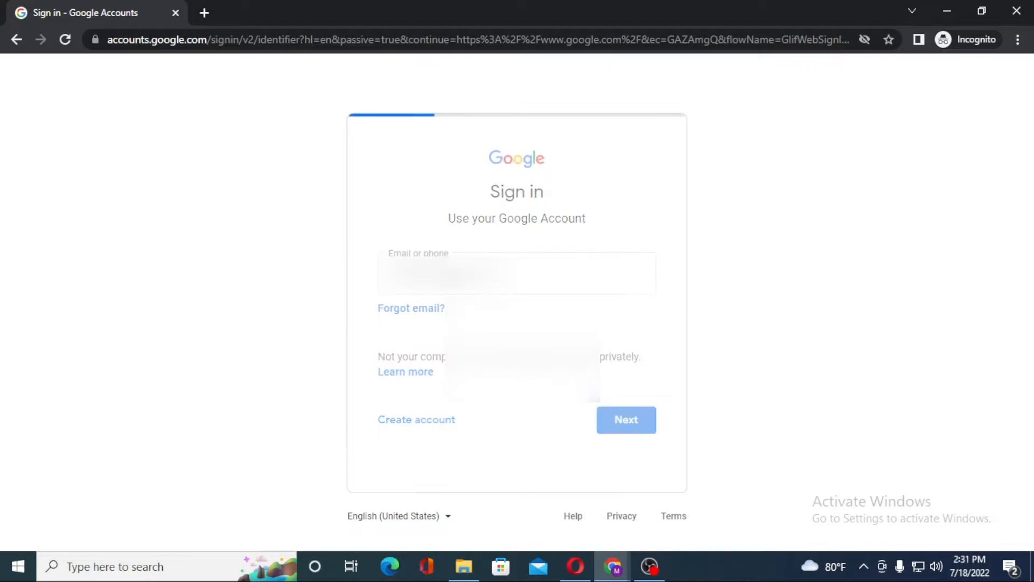
{"action": "left_click", "coordinate": [625, 420]}
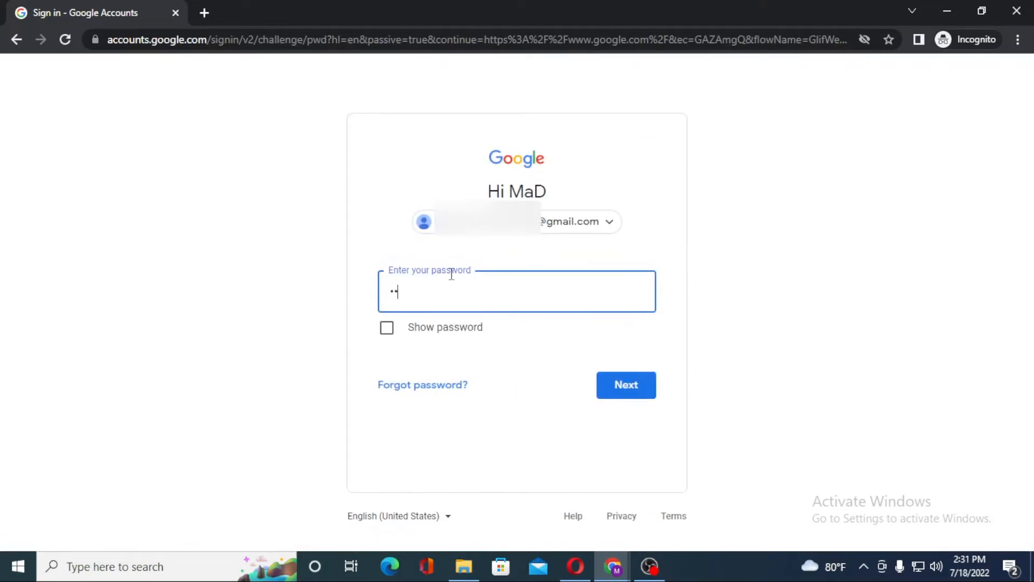
{"action": "type", "text": "password"}
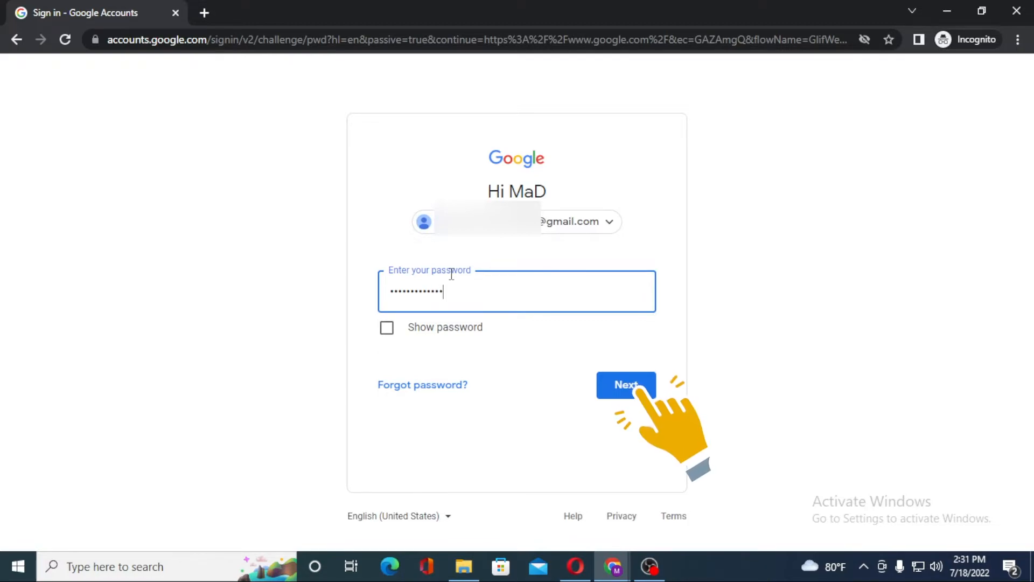
{"action": "left_click", "coordinate": [625, 385]}
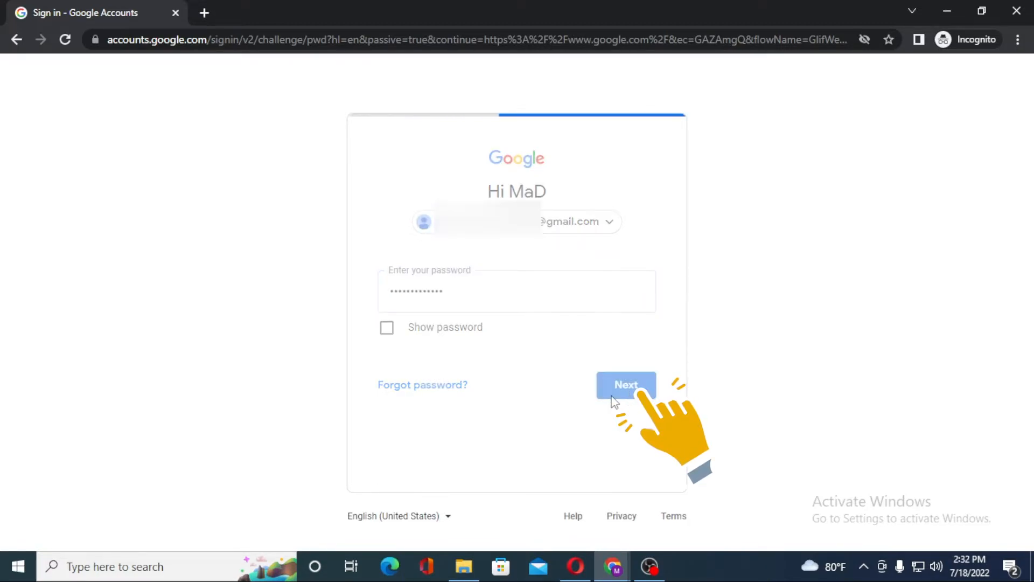
Finish loading the homepage and confirm the signed-in account in the avatar menu.
{"action": "left_click", "coordinate": [625, 385]}
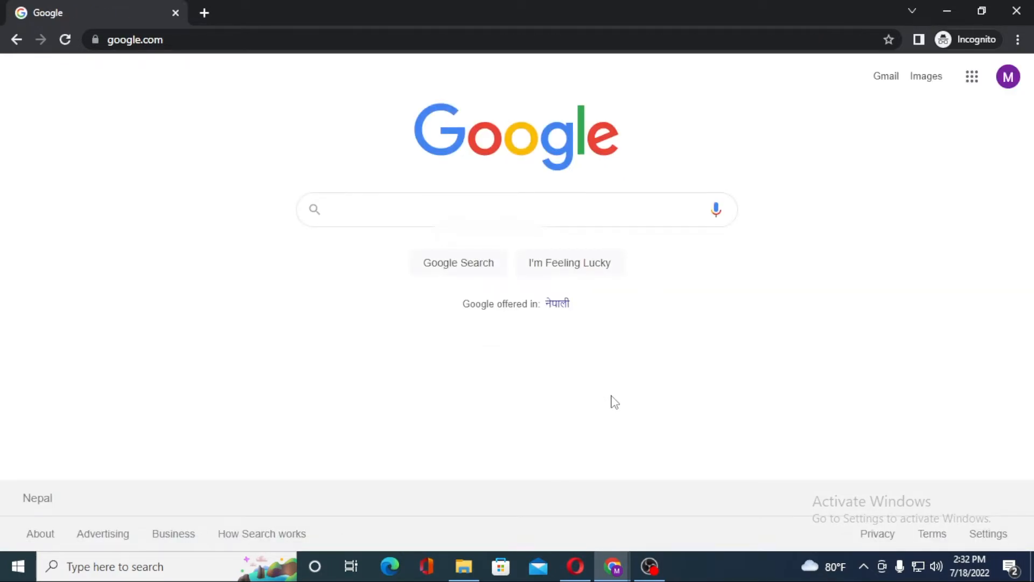
{"action": "mouse_move", "coordinate": [675, 377]}
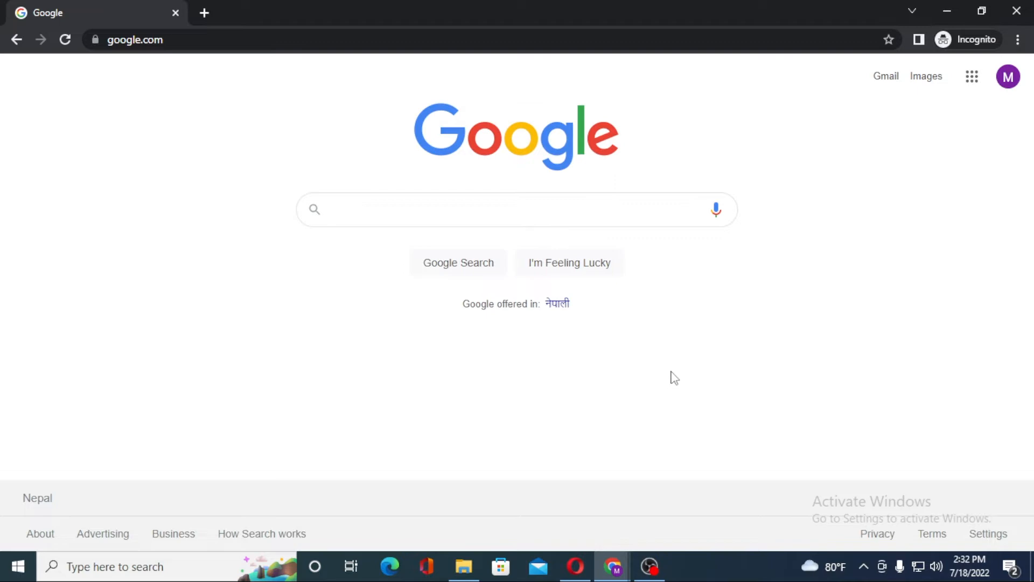
{"action": "left_click", "coordinate": [1008, 75]}
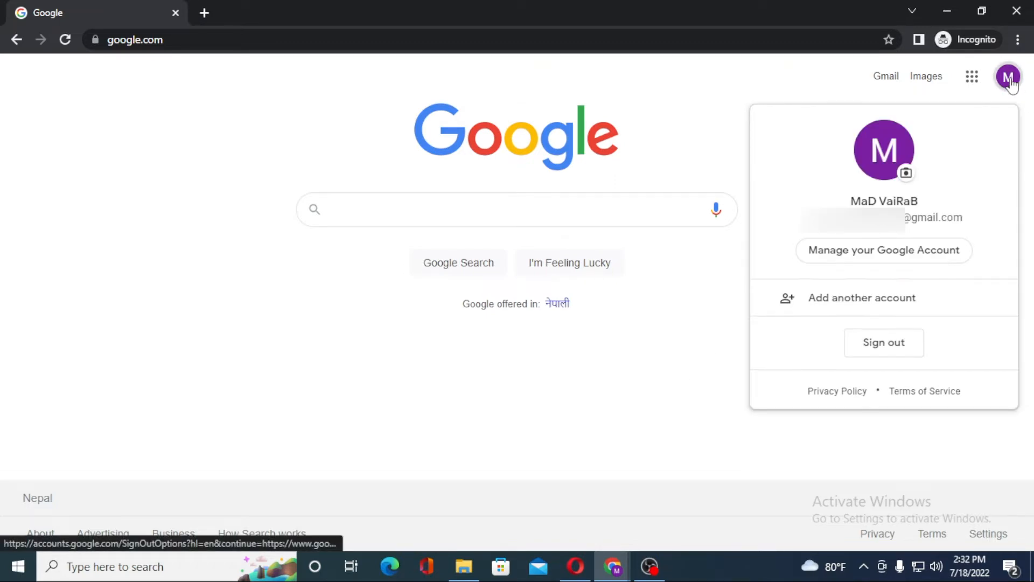
{"action": "left_click", "coordinate": [709, 134]}
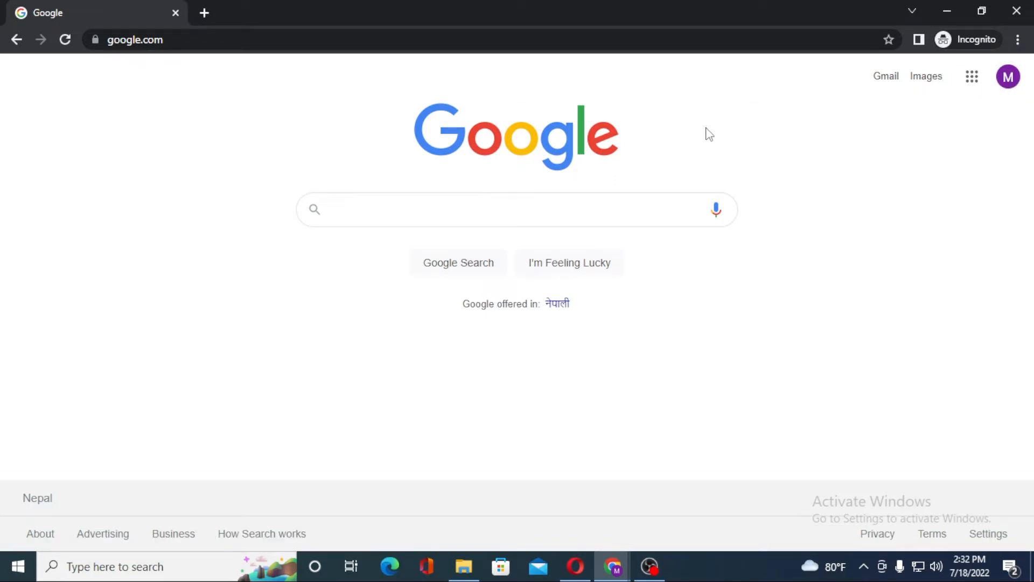